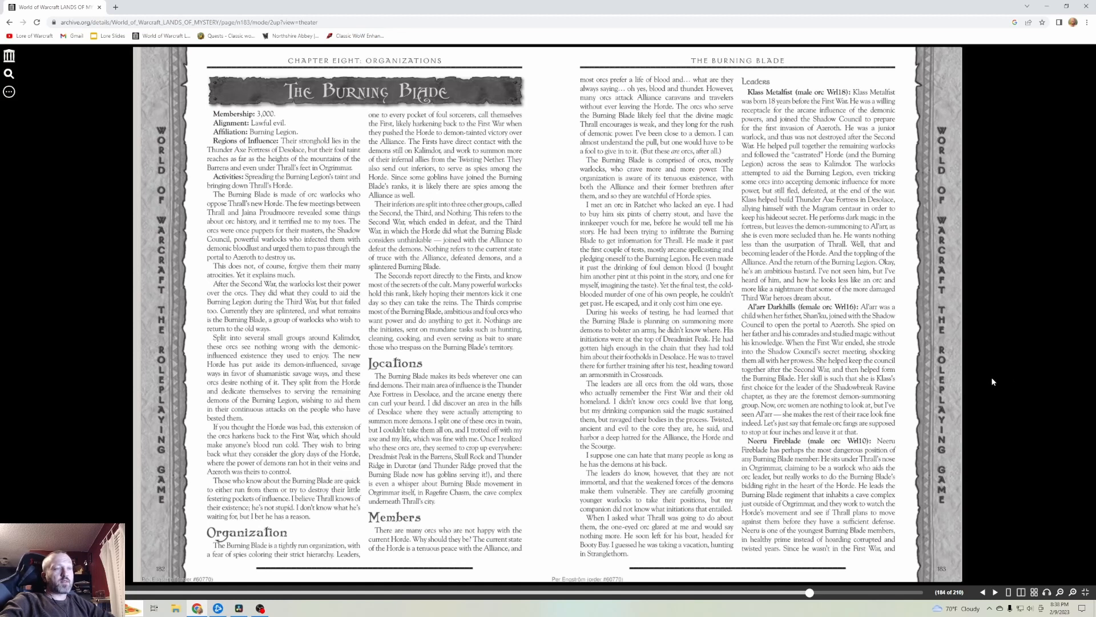
pyautogui.moveTo(1021, 182)
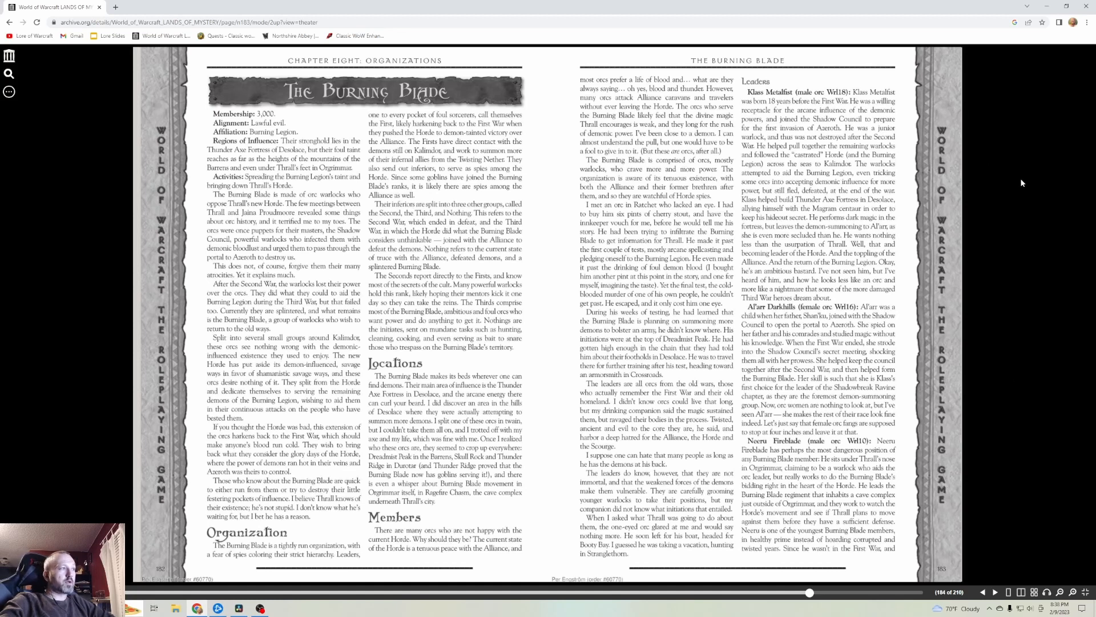
pyautogui.moveTo(1002, 440)
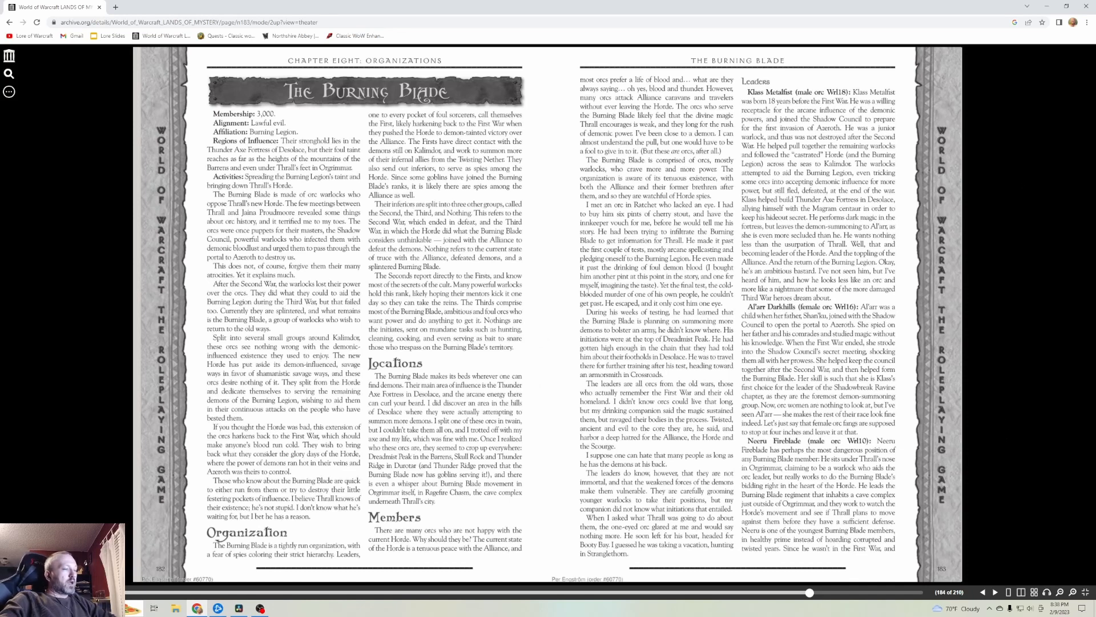
pyautogui.moveTo(539, 179)
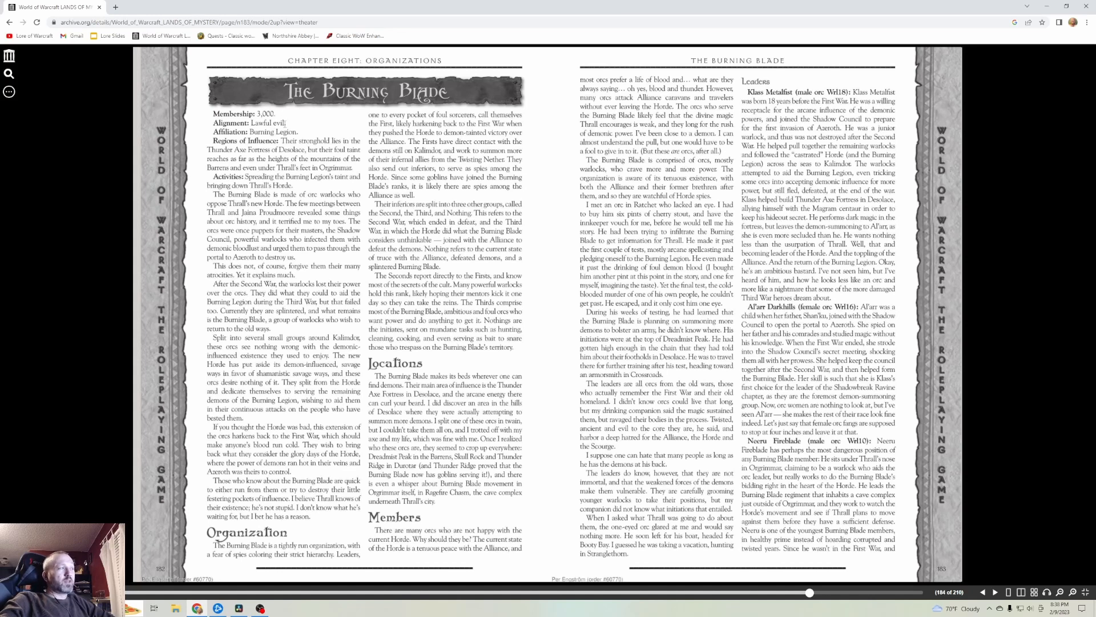
pyautogui.moveTo(461, 203)
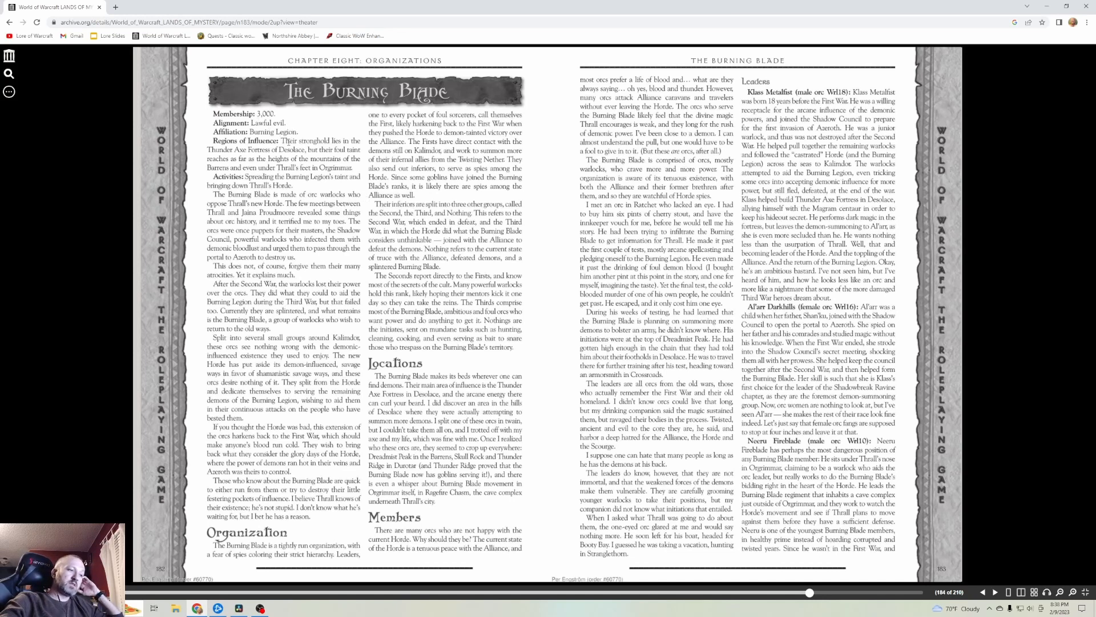
pyautogui.moveTo(552, 368)
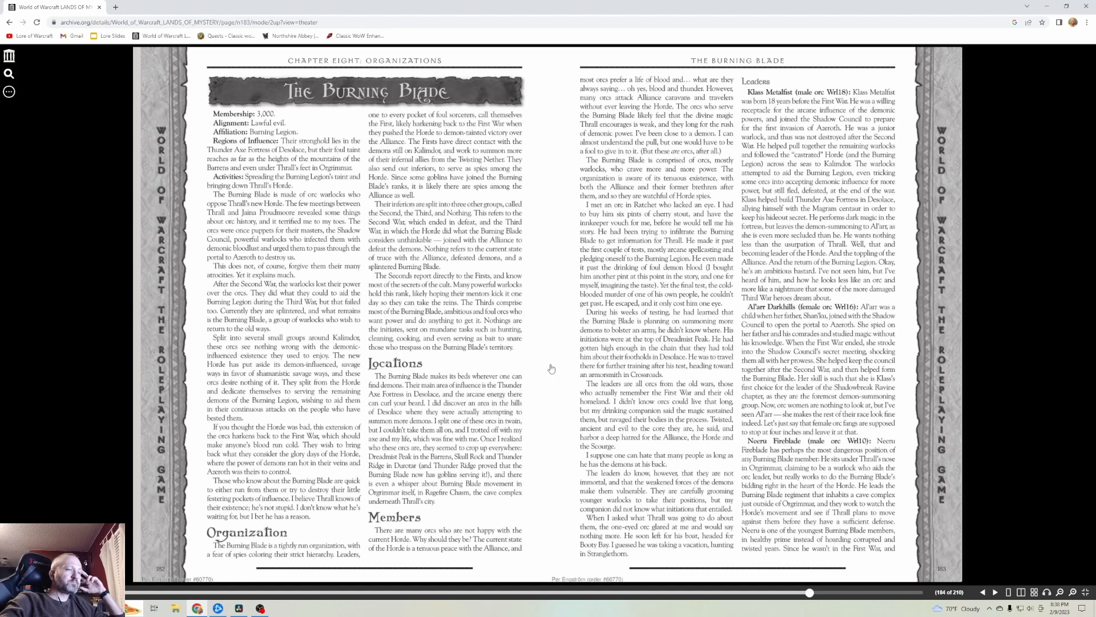